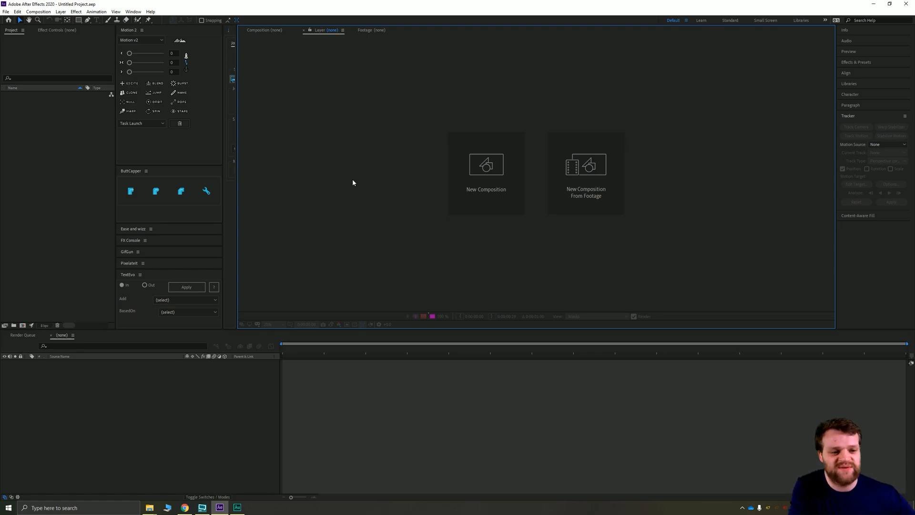
{"action": "mouse_move", "coordinate": [359, 179]}
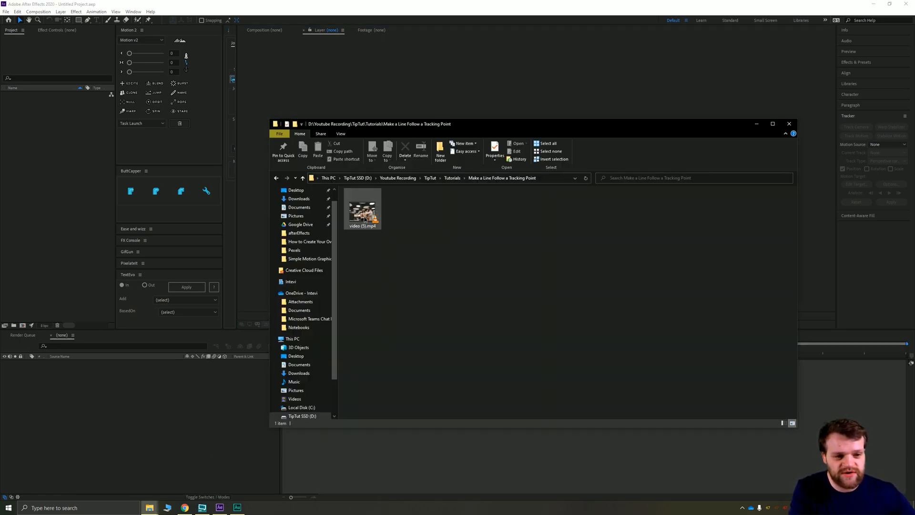
Import video (5).mp4 into the project and create a composition from the office footage
{"action": "double_click", "coordinate": [362, 208]}
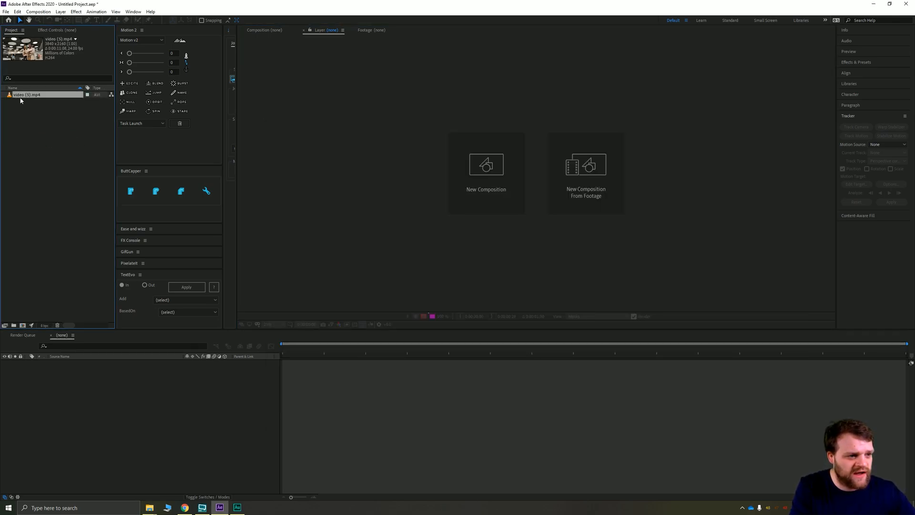
{"action": "left_click", "coordinate": [585, 169]}
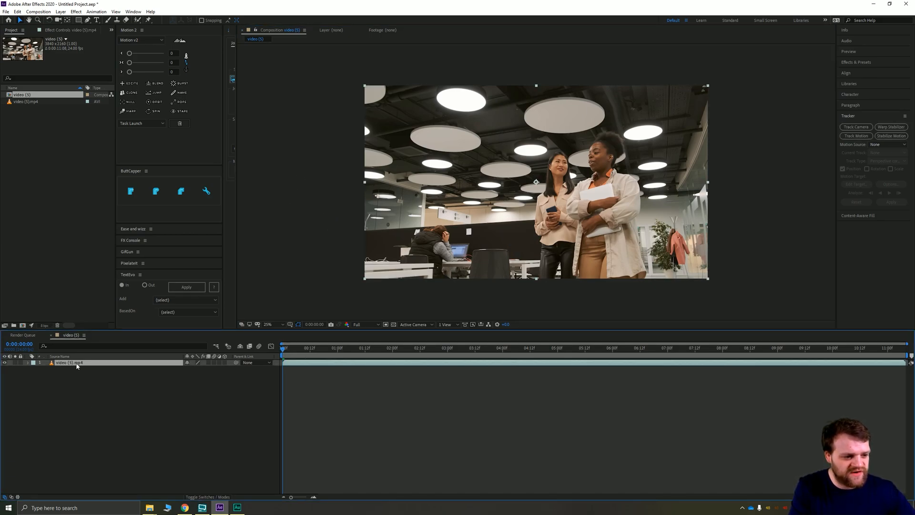
Add a Null Object and begin Track Motion on the office video layer
{"action": "left_click", "coordinate": [133, 11]}
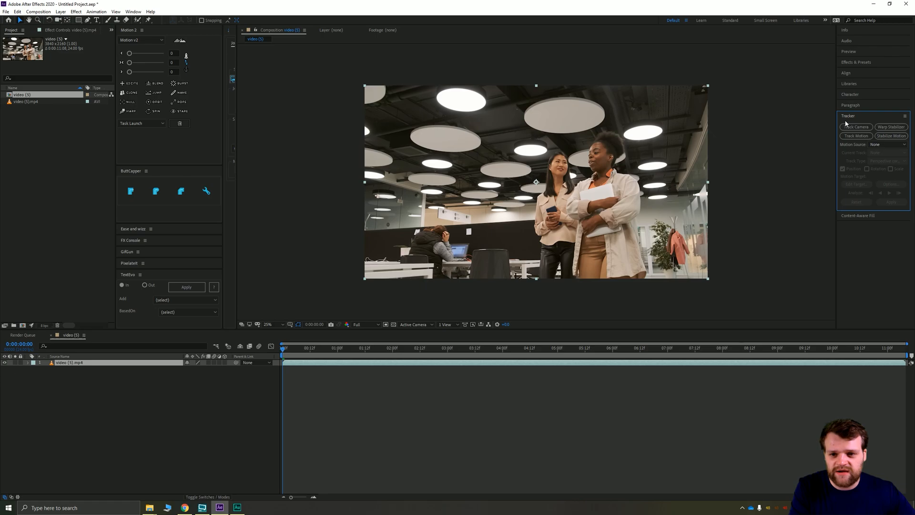
{"action": "mouse_move", "coordinate": [855, 127]}
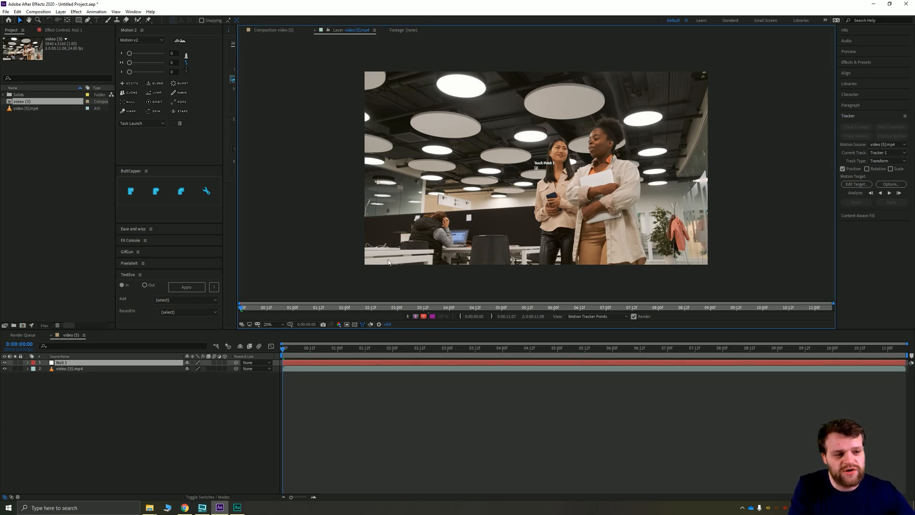
Rename the Null 1 layer to 'trackingPoint'
{"action": "left_click", "coordinate": [60, 11]}
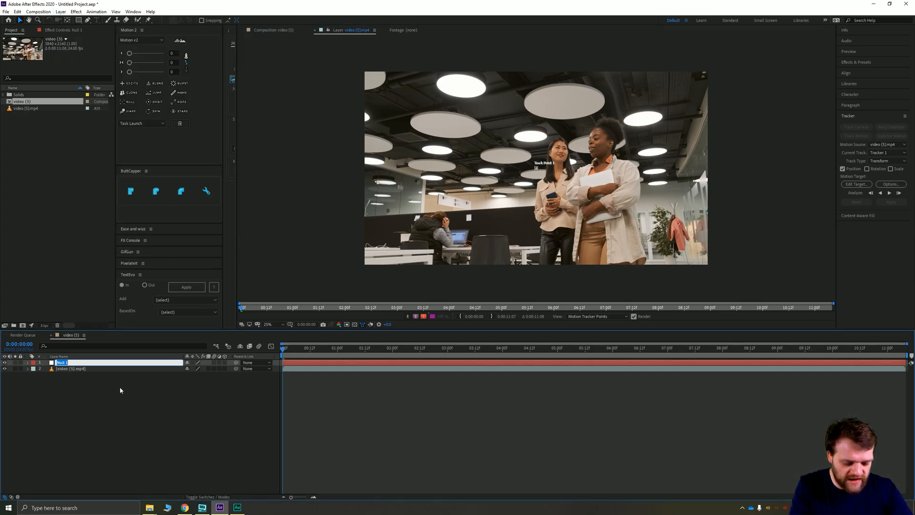
{"action": "type", "text": "trackingPoint"}
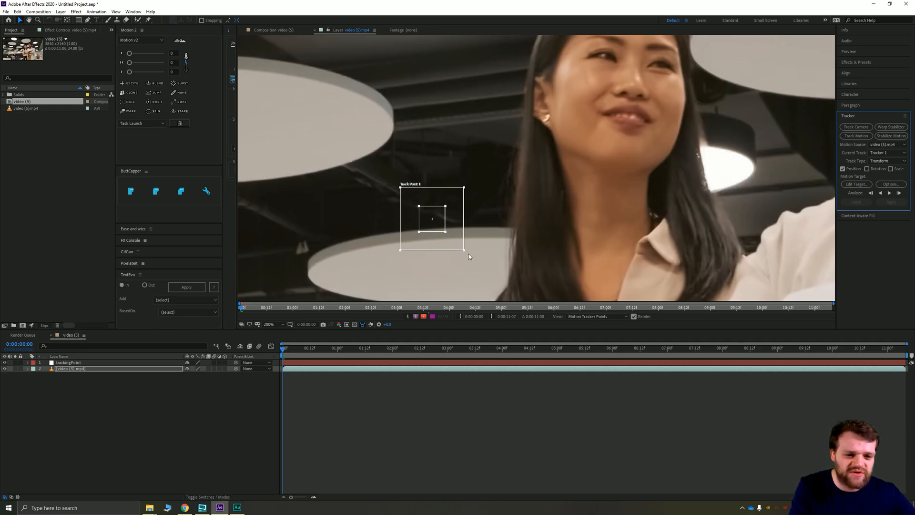
{"action": "mouse_move", "coordinate": [397, 237]}
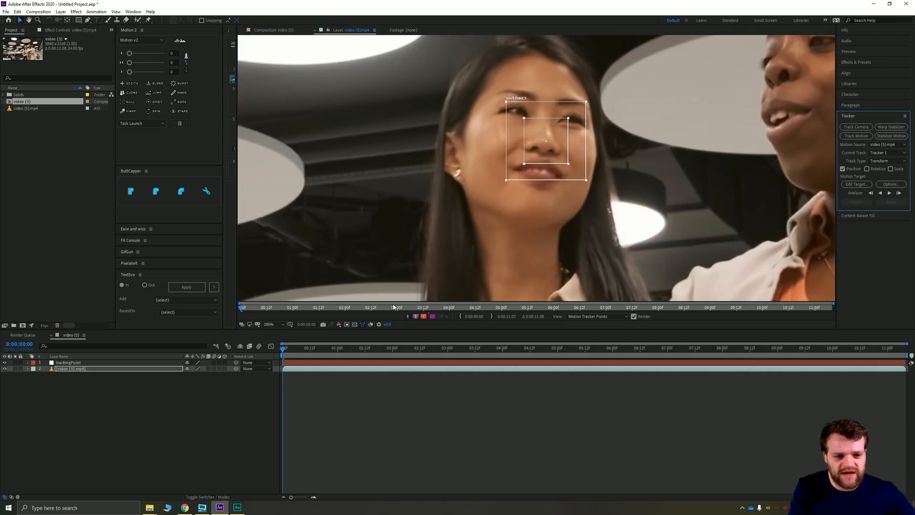
Place Track Point 1 on the woman's face next to her ear
{"action": "left_click", "coordinate": [313, 348]}
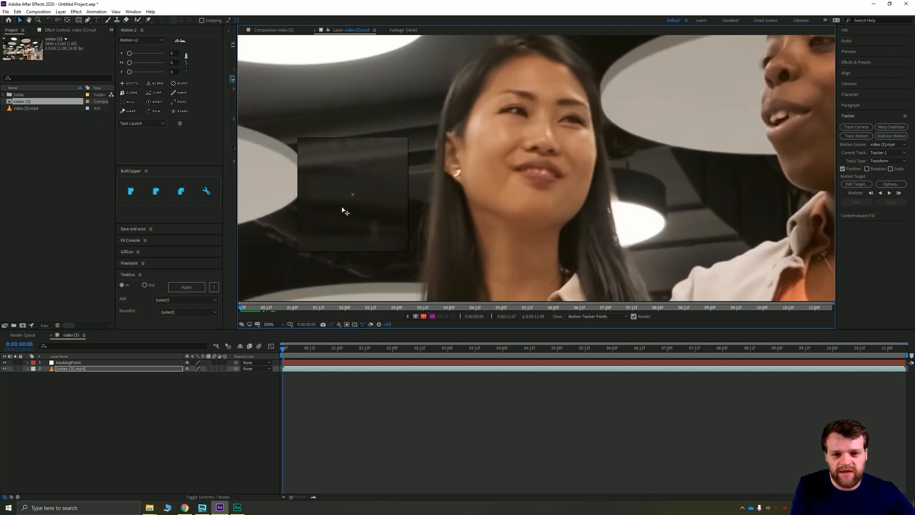
{"action": "left_click_drag", "start_coordinate": [353, 195], "coordinate": [392, 180]}
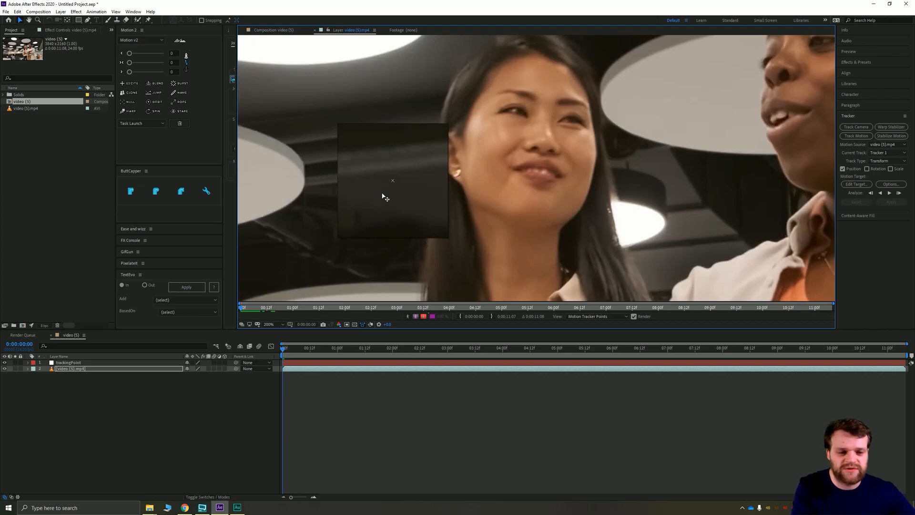
{"action": "left_click_drag", "start_coordinate": [392, 180], "coordinate": [462, 177]}
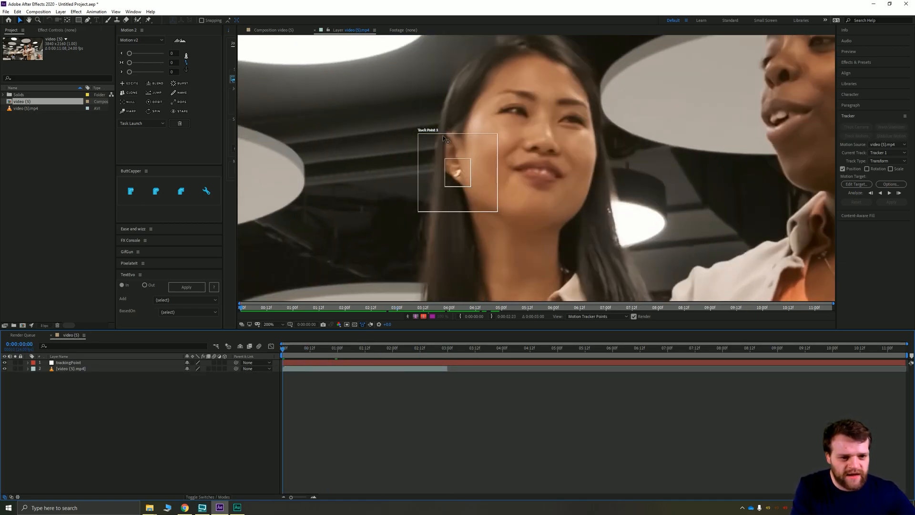
Shift the track point onto her eye, analyze forward, and end the work area near 2:23
{"action": "left_click_drag", "start_coordinate": [458, 172], "coordinate": [499, 111]}
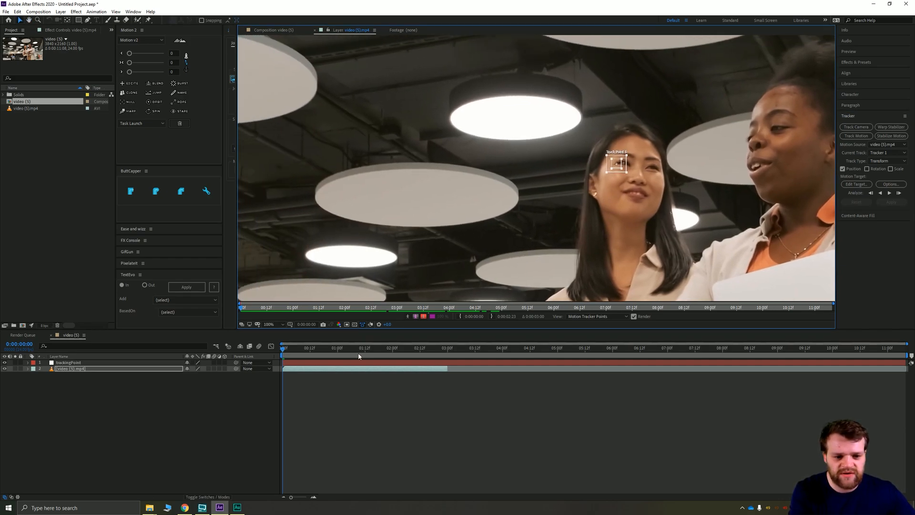
{"action": "left_click", "coordinate": [315, 348]}
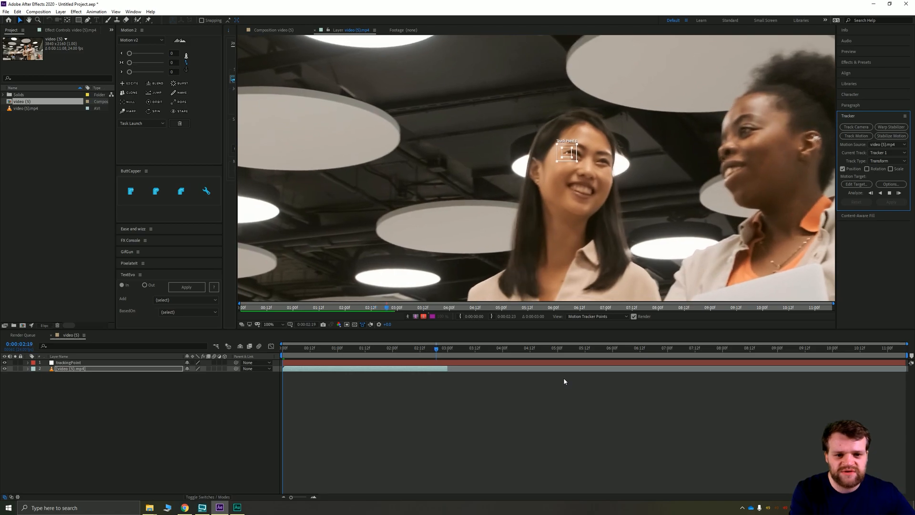
{"action": "left_click", "coordinate": [899, 193]}
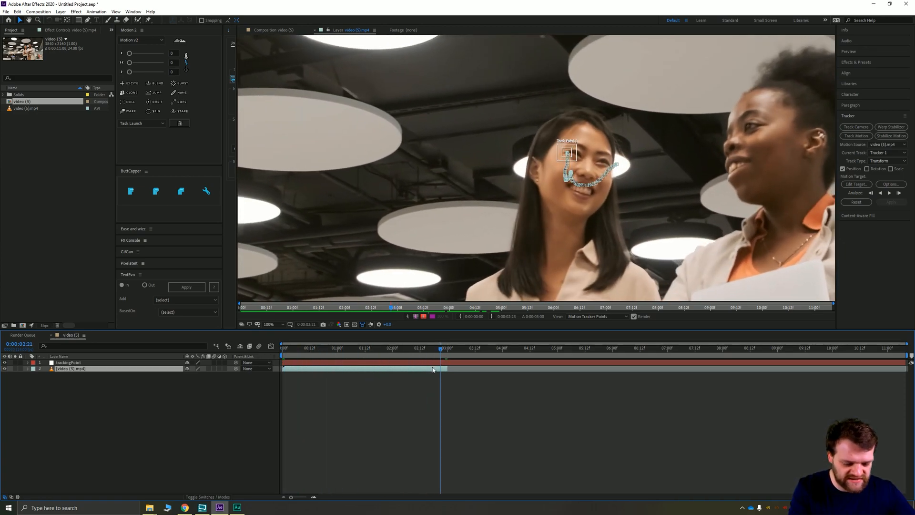
{"action": "left_click", "coordinate": [445, 348]}
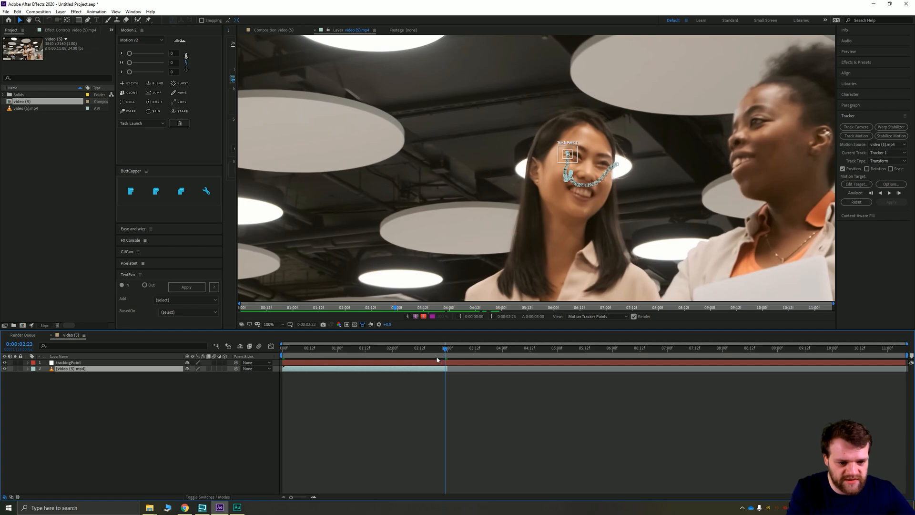
{"action": "left_click", "coordinate": [68, 362]}
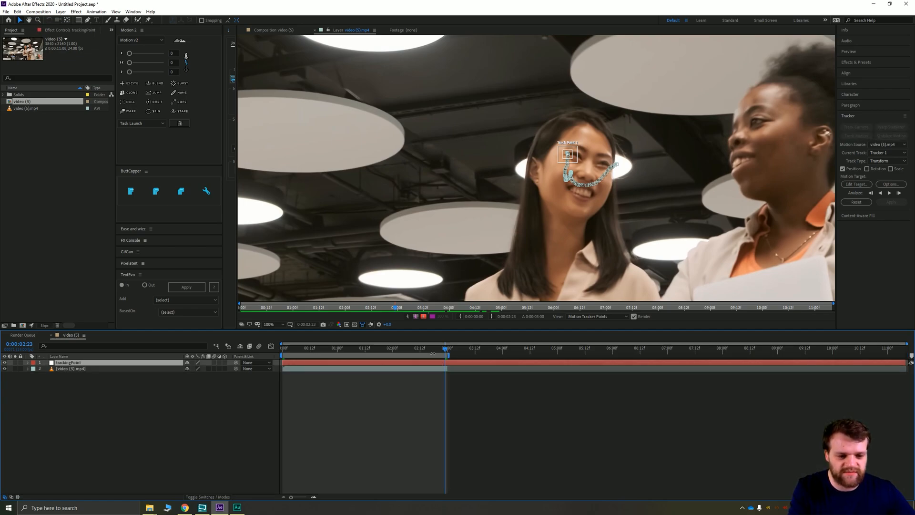
Trim the composition to the roughly three-second tracked work area
{"action": "right_click", "coordinate": [445, 348]}
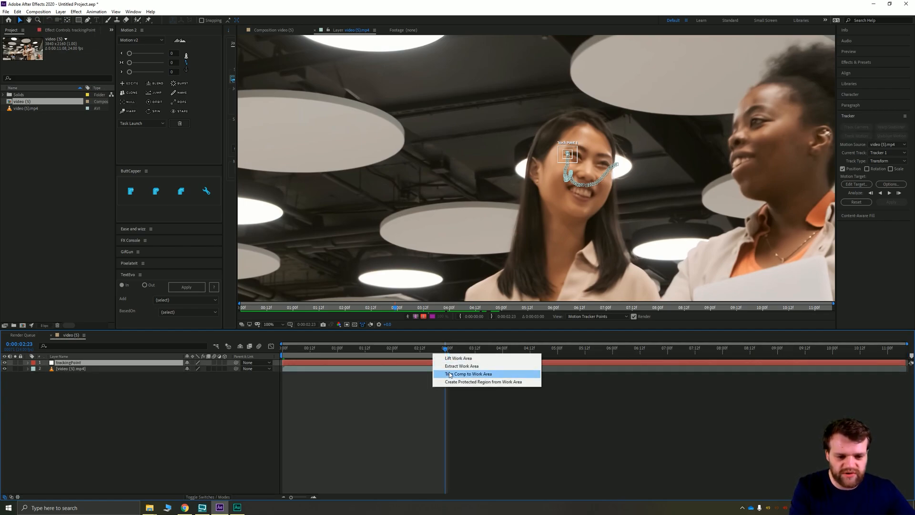
{"action": "left_click", "coordinate": [471, 374]}
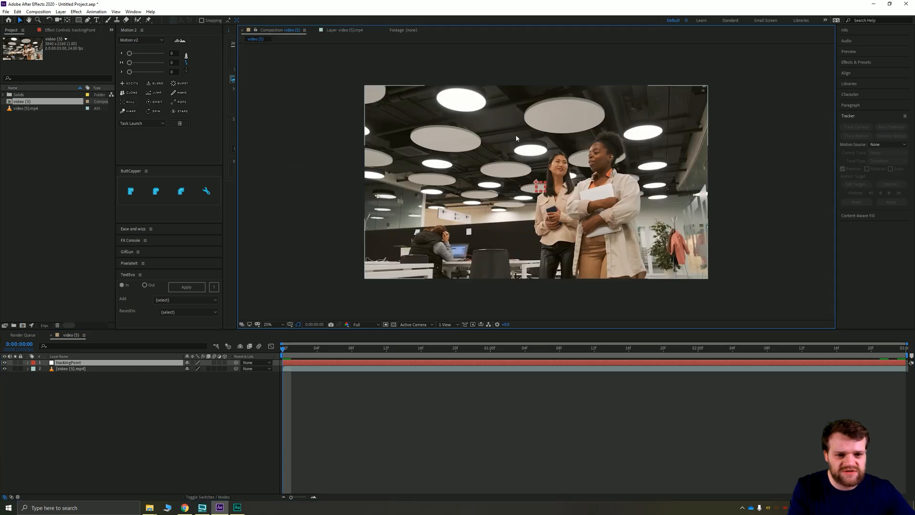
Set Motion Source to video (5).mp4 and the motion target to the trackingPoint null
{"action": "left_click", "coordinate": [347, 30]}
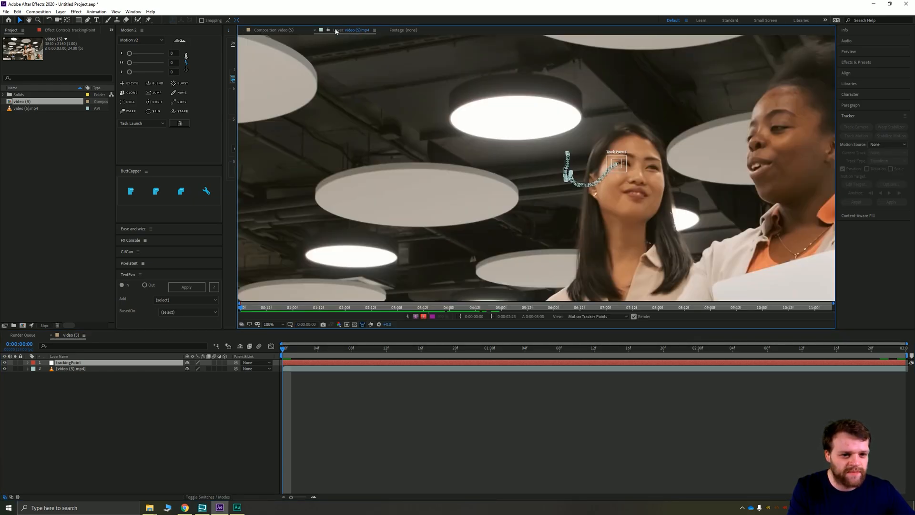
{"action": "left_click", "coordinate": [884, 144]}
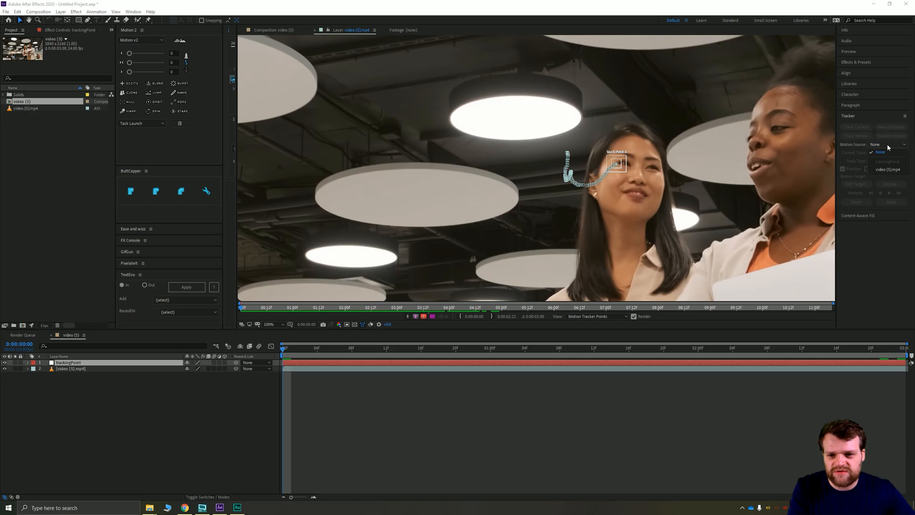
{"action": "left_click", "coordinate": [887, 169]}
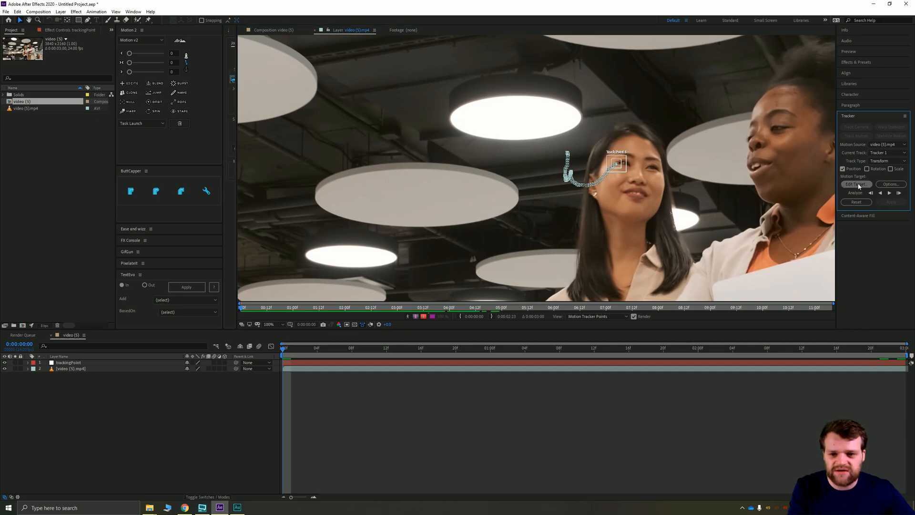
{"action": "left_click", "coordinate": [855, 184]}
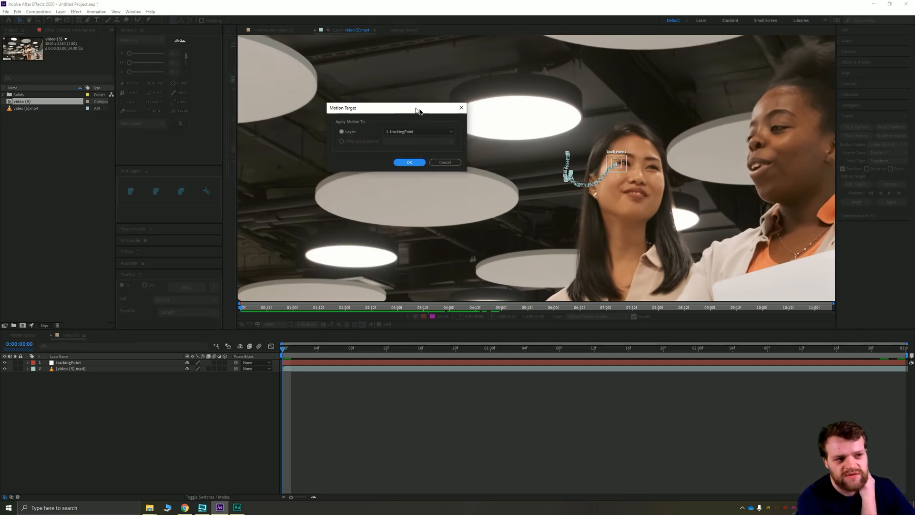
{"action": "left_click_drag", "start_coordinate": [373, 108], "coordinate": [463, 123]}
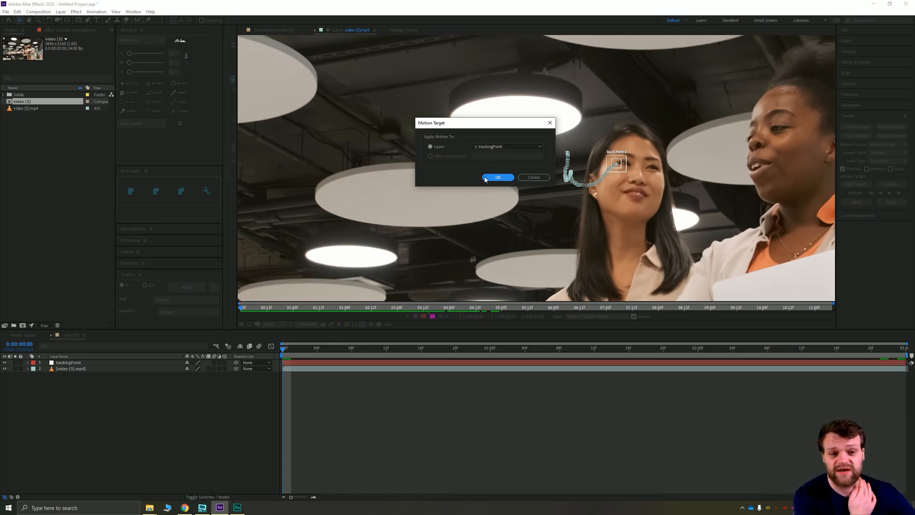
{"action": "left_click", "coordinate": [497, 177]}
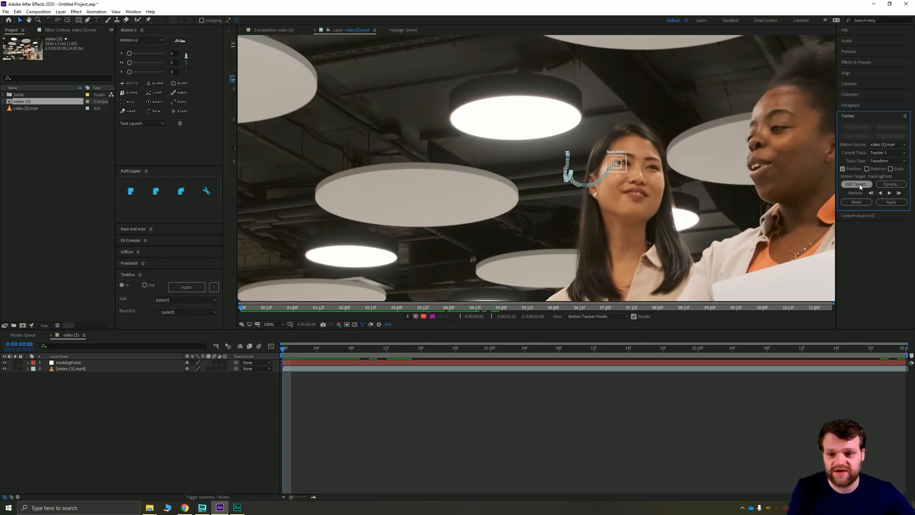
Apply the tracking data to trackingPoint in both X and Y dimensions
{"action": "left_click", "coordinate": [891, 202]}
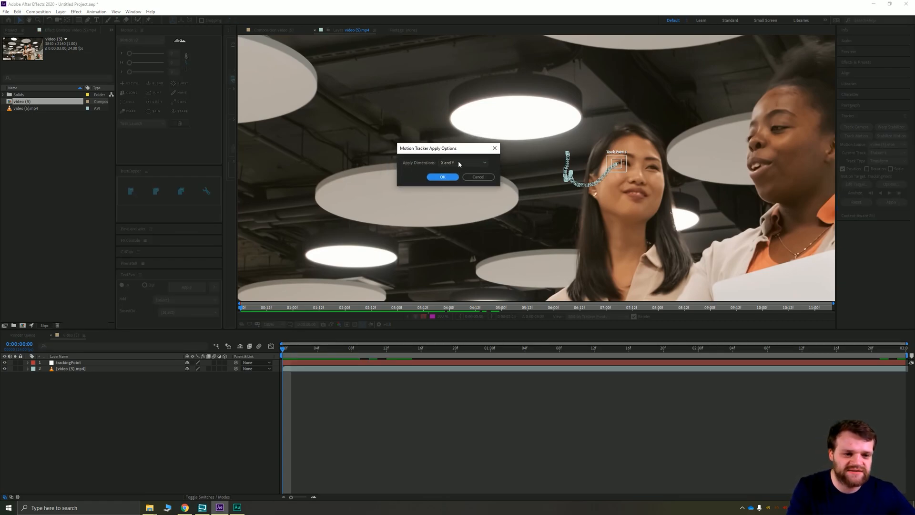
{"action": "left_click", "coordinate": [461, 162]}
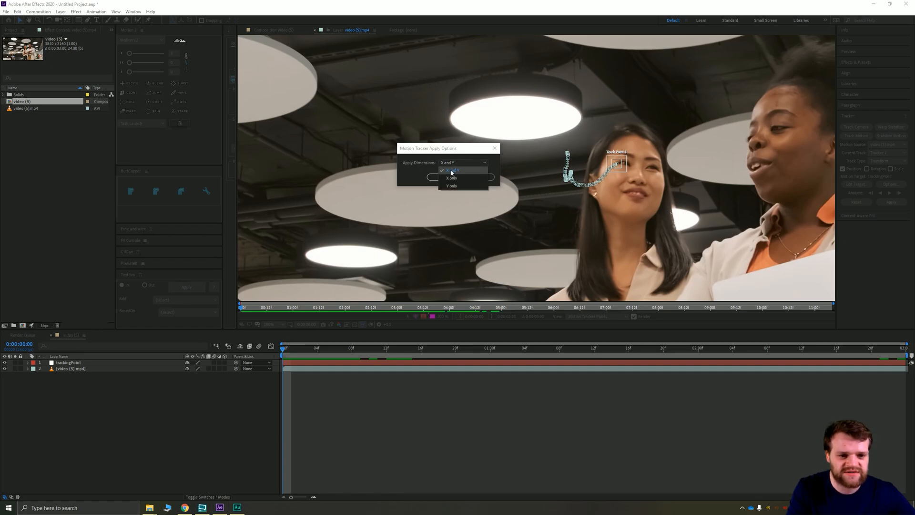
{"action": "left_click", "coordinate": [451, 170]}
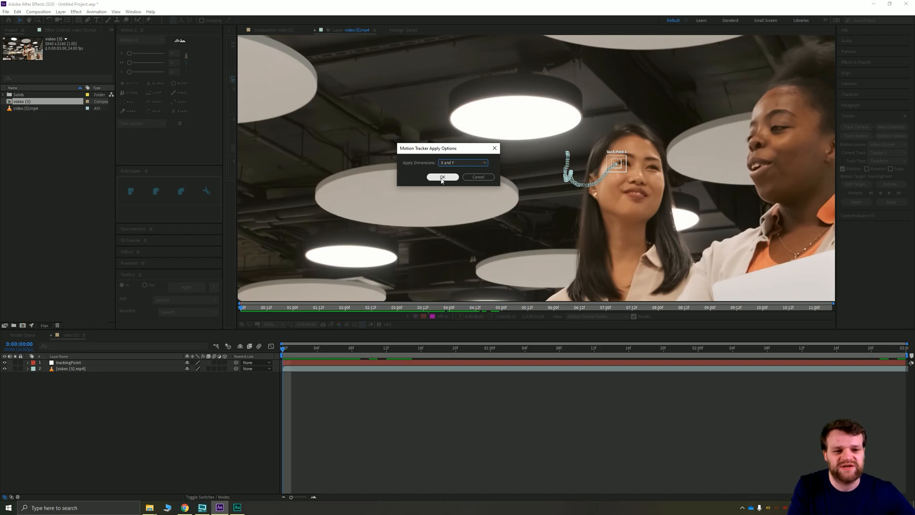
{"action": "left_click", "coordinate": [442, 177]}
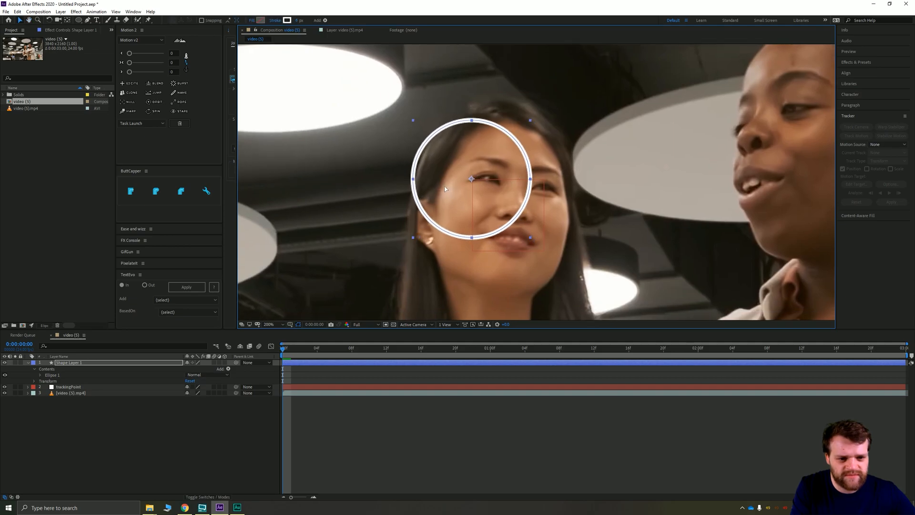
Enlarge the white circle around her face and scrub the timeline to confirm it follows her
{"action": "left_click_drag", "start_coordinate": [471, 179], "coordinate": [514, 207]}
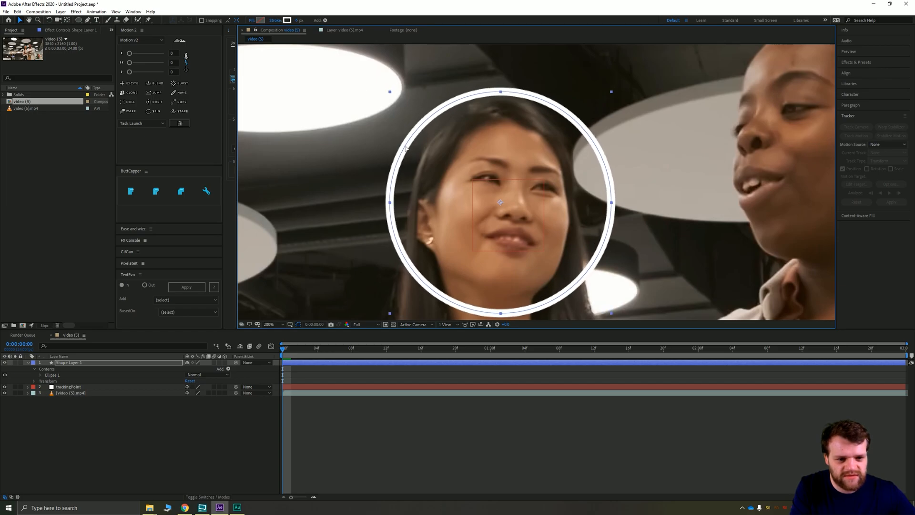
{"action": "left_click", "coordinate": [270, 325]}
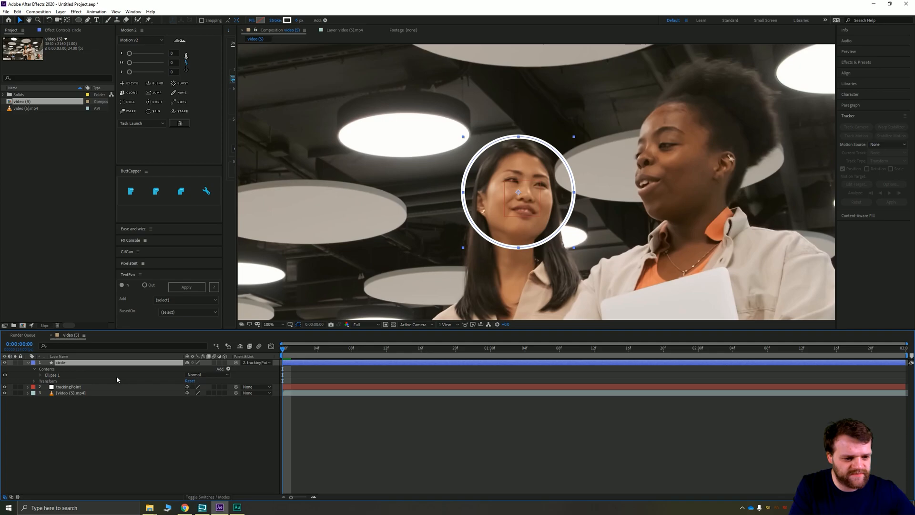
{"action": "left_click", "coordinate": [369, 348]}
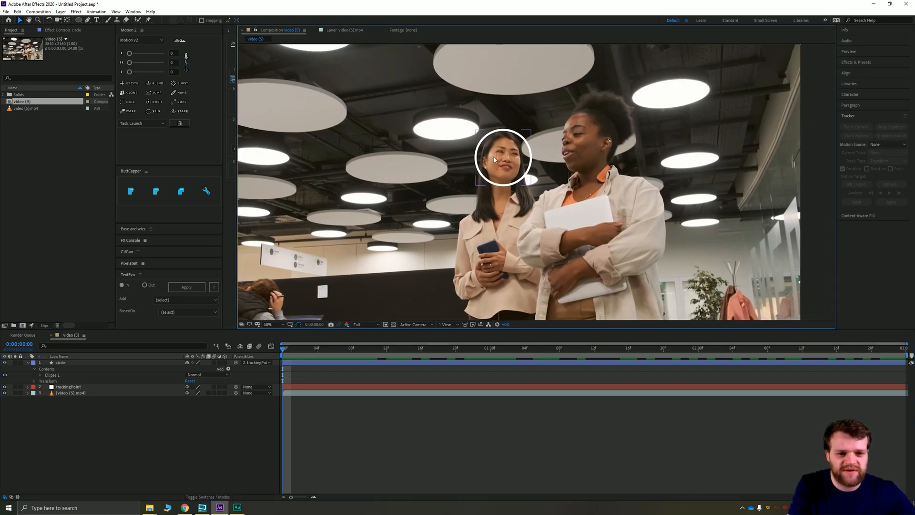
{"action": "left_click", "coordinate": [361, 348]}
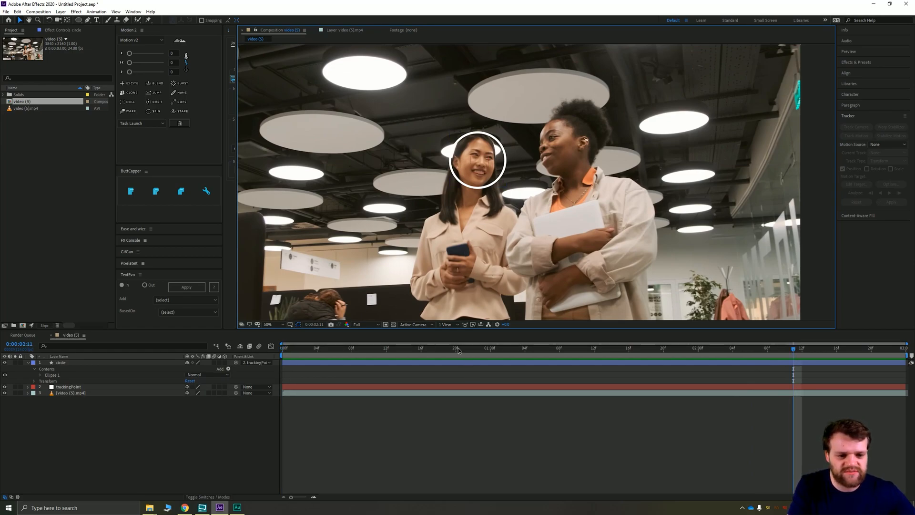
{"action": "left_click", "coordinate": [281, 347]}
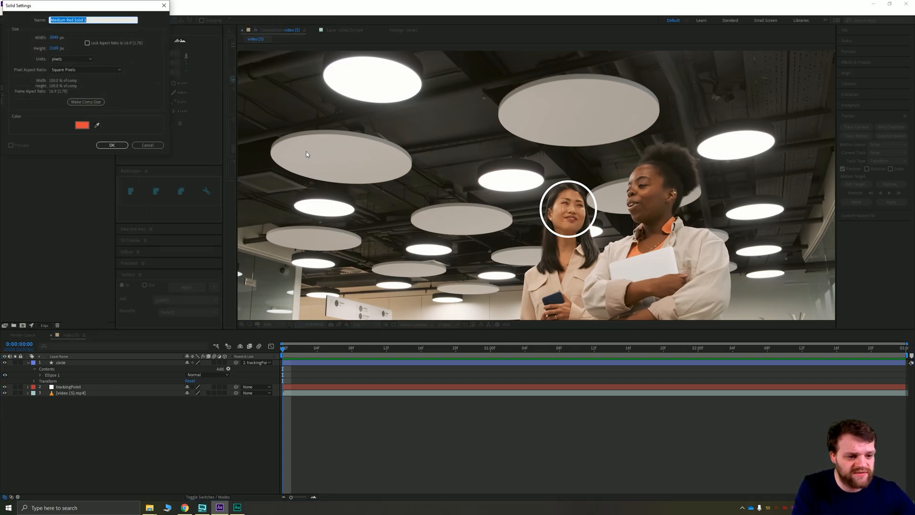
Create a full-frame solid layer named 'beam' above the circle layer
{"action": "type", "text": "beam"}
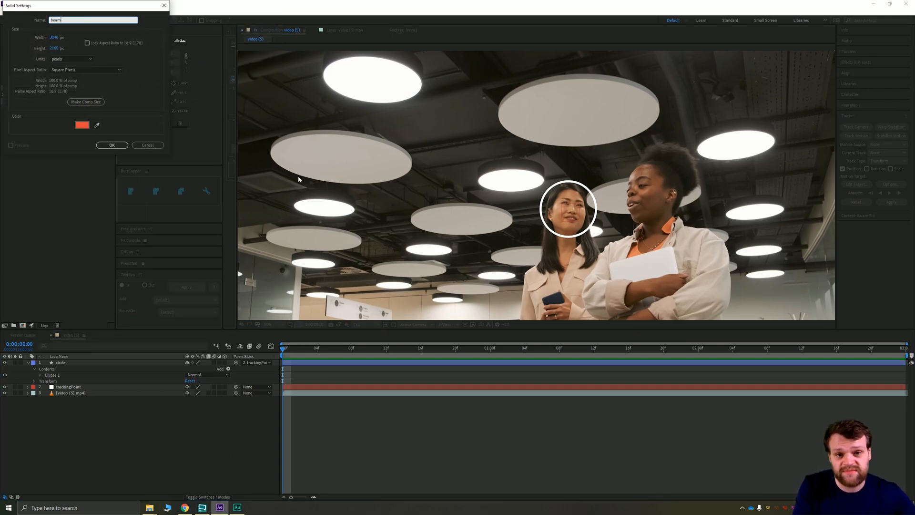
{"action": "left_click", "coordinate": [111, 145]}
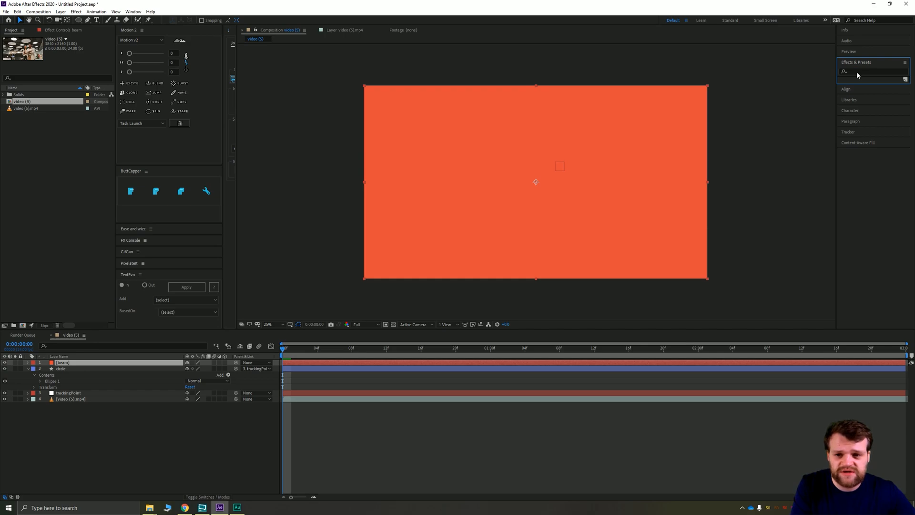
Apply the Generate > Beam effect to the solid and position the line's ends toward her face circle
{"action": "type", "text": "beam"}
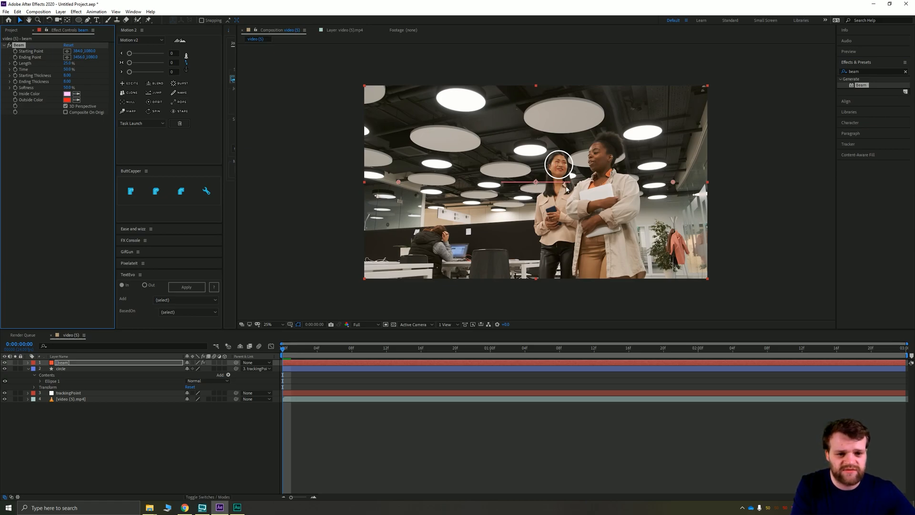
{"action": "mouse_move", "coordinate": [680, 179]}
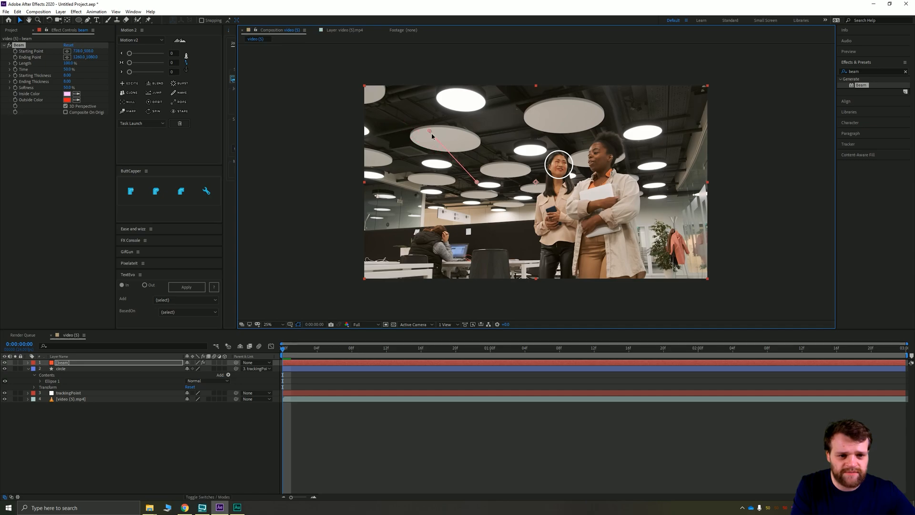
{"action": "left_click_drag", "start_coordinate": [429, 130], "coordinate": [463, 126]}
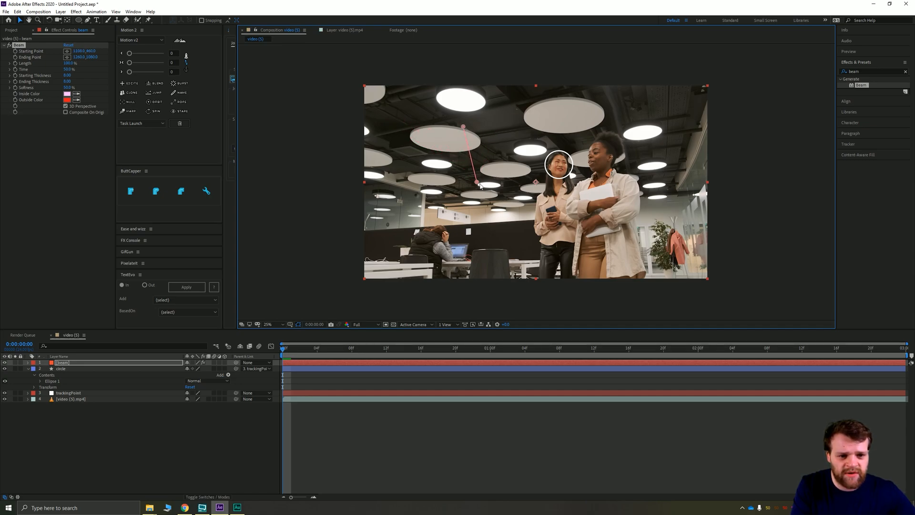
{"action": "left_click_drag", "start_coordinate": [476, 183], "coordinate": [546, 157]}
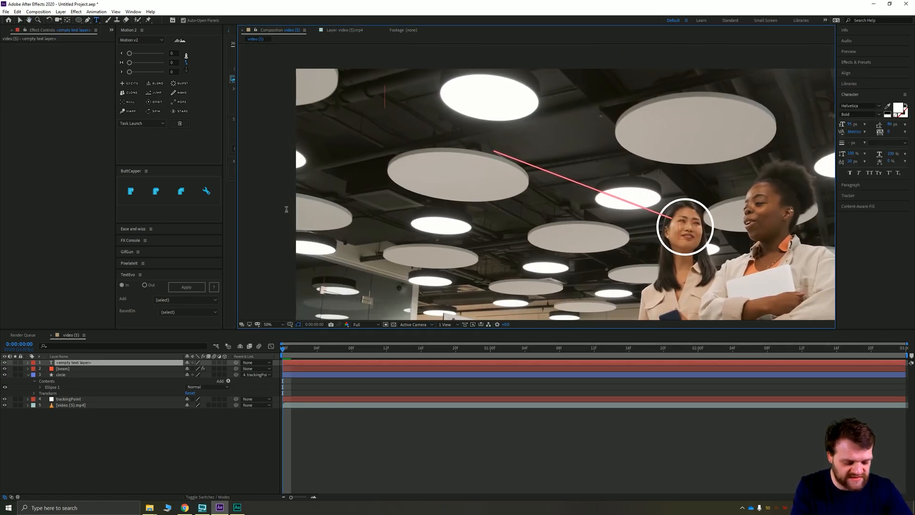
Add the text 'Jane' in the viewer and move the beam end beside it
{"action": "type", "text": "Jane"}
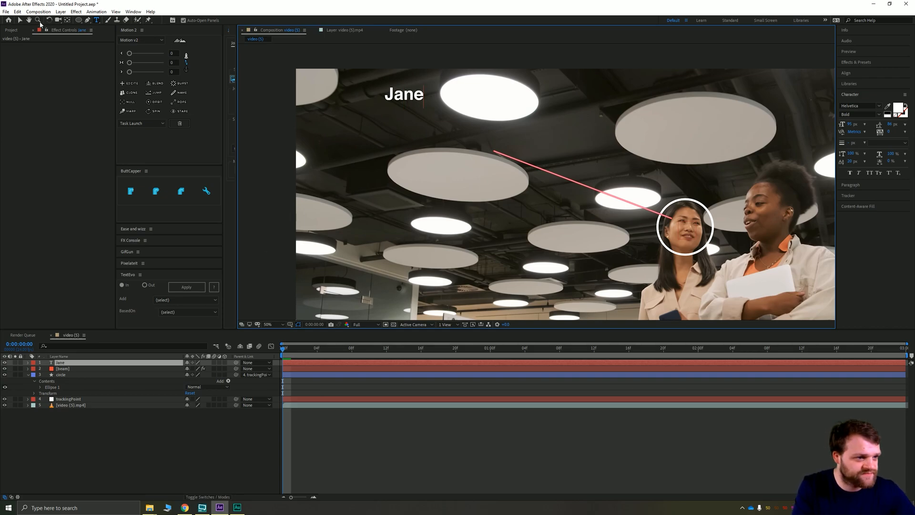
{"action": "left_click", "coordinate": [6, 507]}
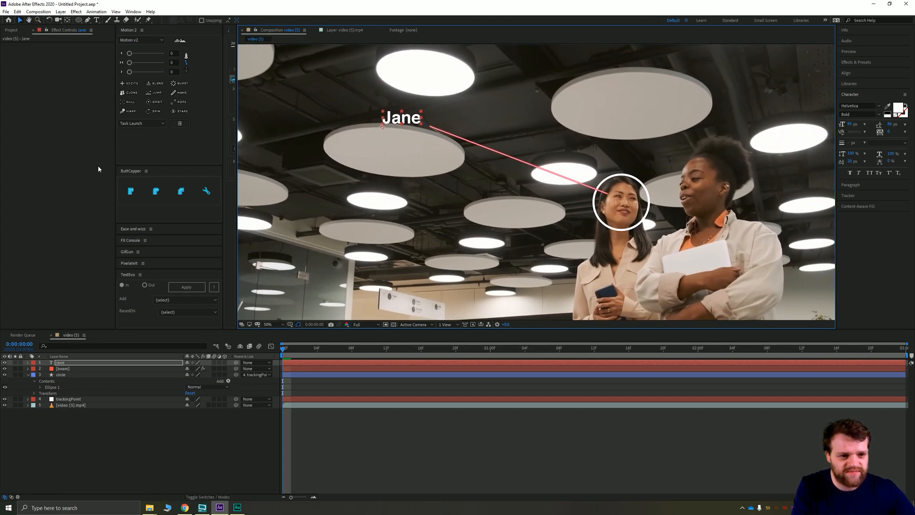
{"action": "left_click", "coordinate": [11, 30]}
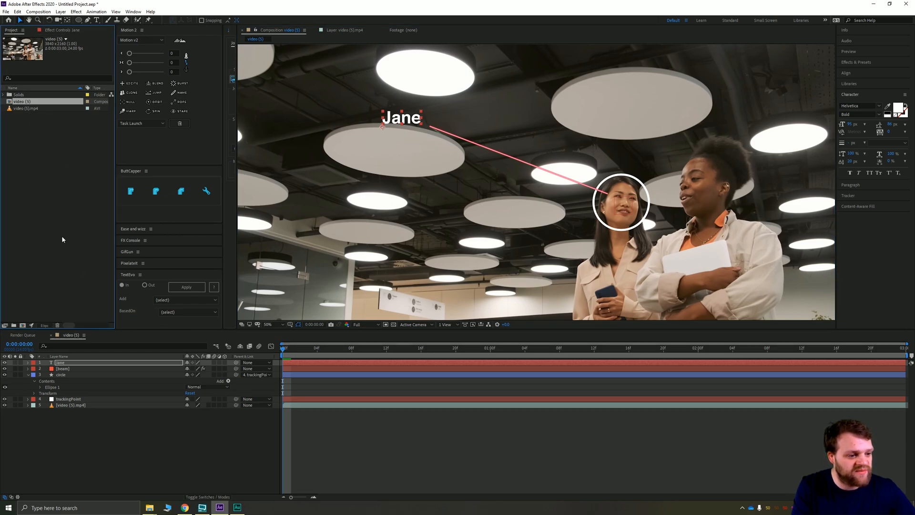
Set the beam layer's Outside Color to white in Effect Controls
{"action": "left_click", "coordinate": [63, 368]}
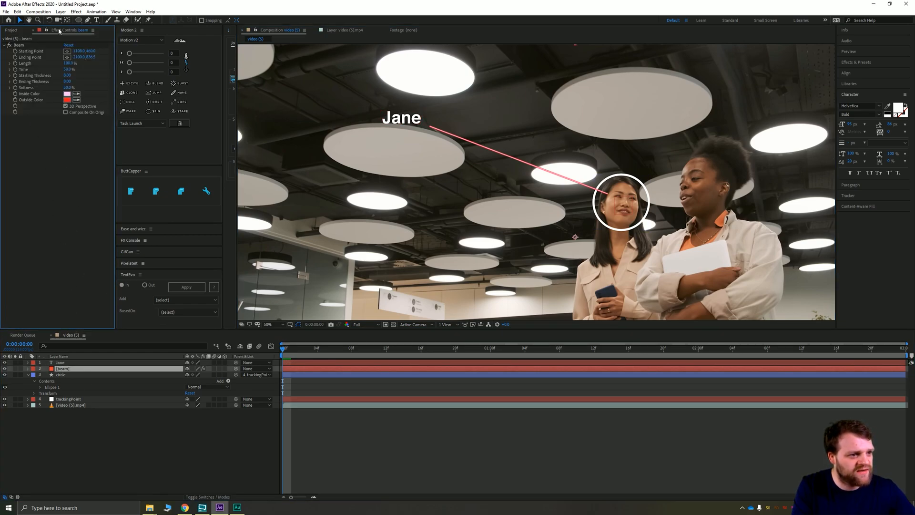
{"action": "left_click", "coordinate": [67, 93]}
{"action": "type", "text": "FFFFFF"}
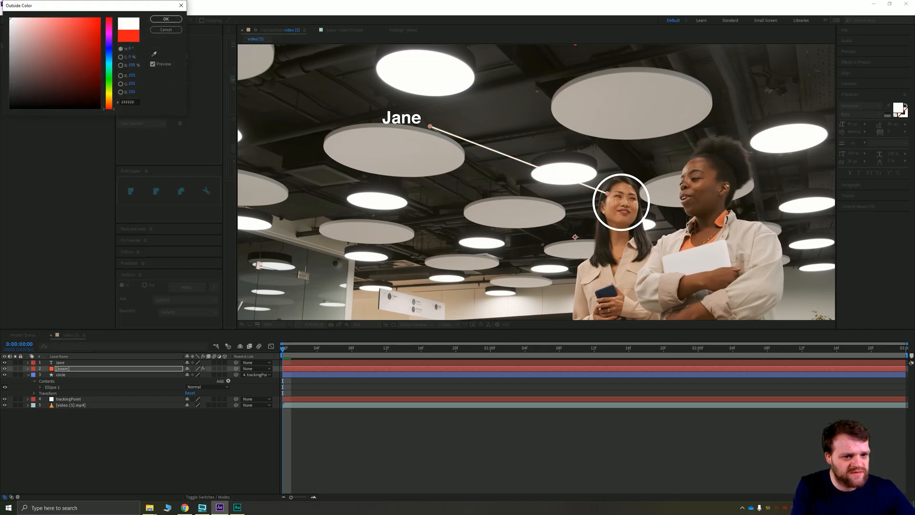
{"action": "left_click", "coordinate": [166, 19]}
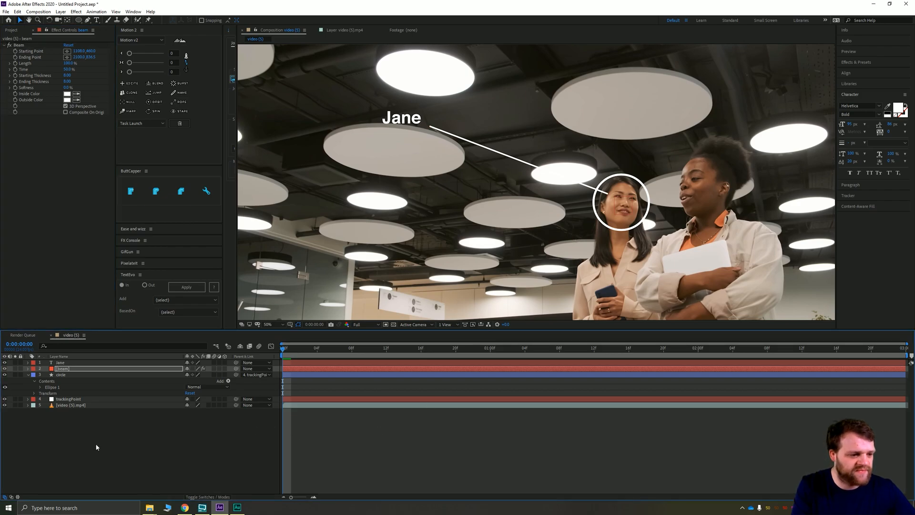
{"action": "left_click", "coordinate": [60, 375]}
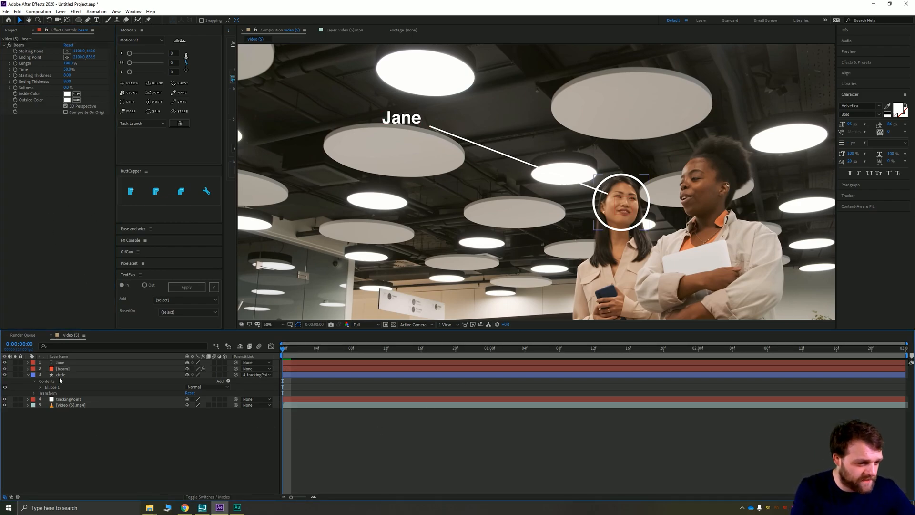
Set the beam's Ending Point expression to thisComp.layer("trackingPoint").transform.position and scrub to verify
{"action": "left_click", "coordinate": [68, 398]}
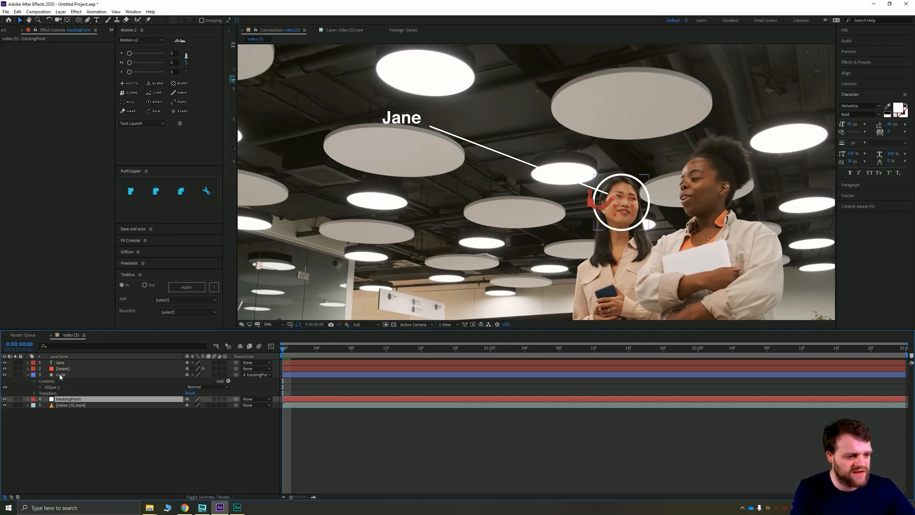
{"action": "left_click", "coordinate": [62, 368]}
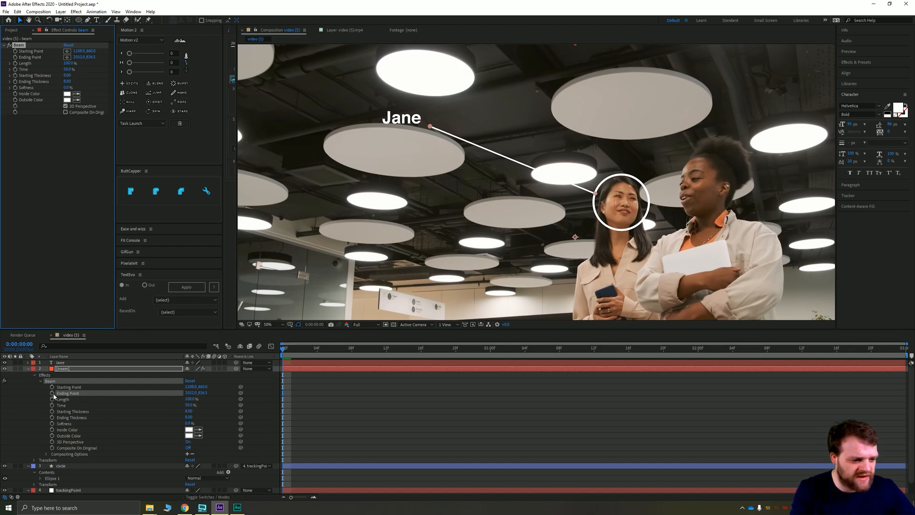
{"action": "left_click", "coordinate": [53, 392]}
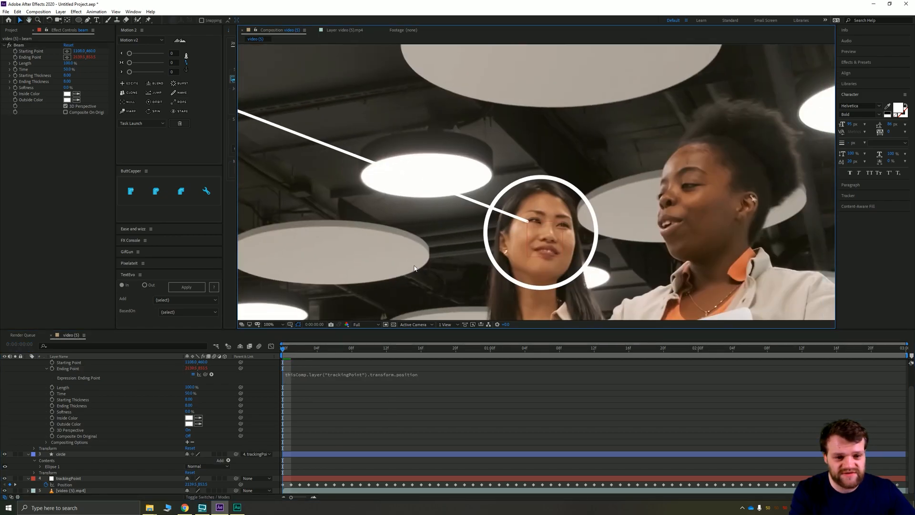
{"action": "left_click", "coordinate": [733, 348]}
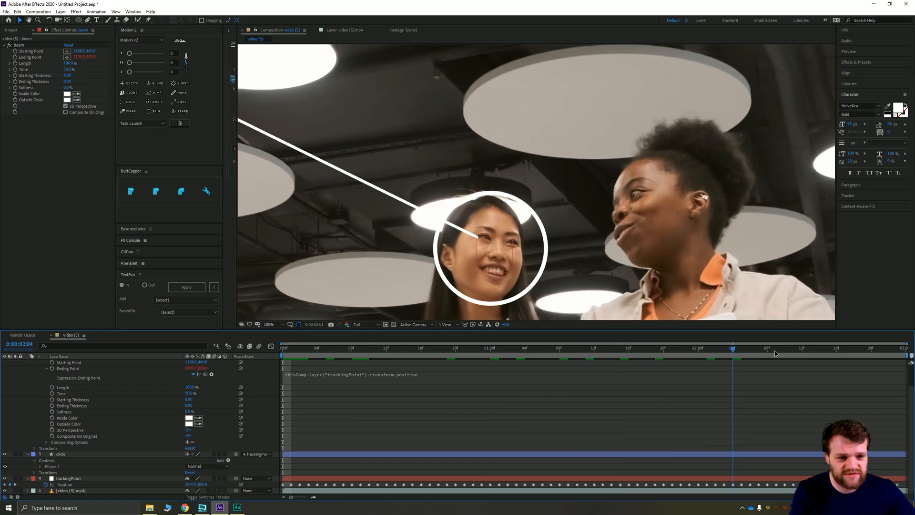
{"action": "left_click", "coordinate": [344, 348]}
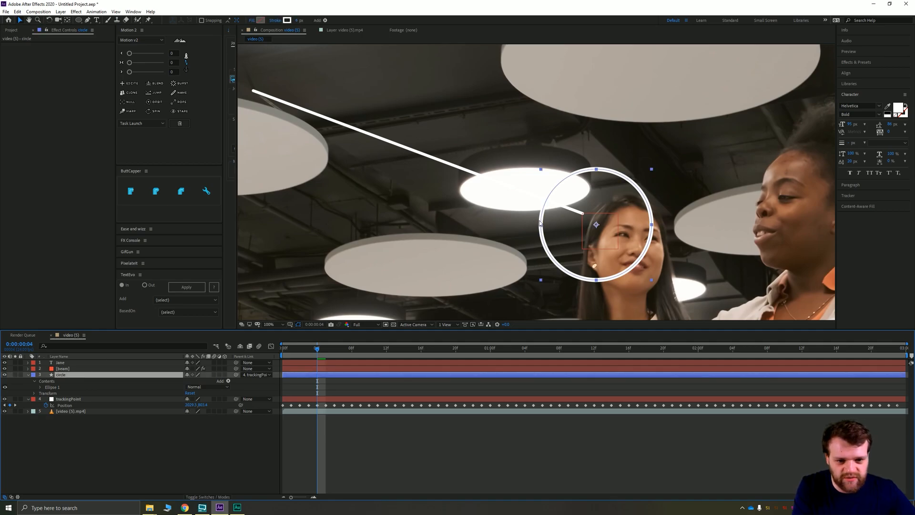
Shorten the Beam Length to the circle's edge and move the Jane label to the beam's start
{"action": "left_click_drag", "start_coordinate": [596, 225], "coordinate": [626, 245]}
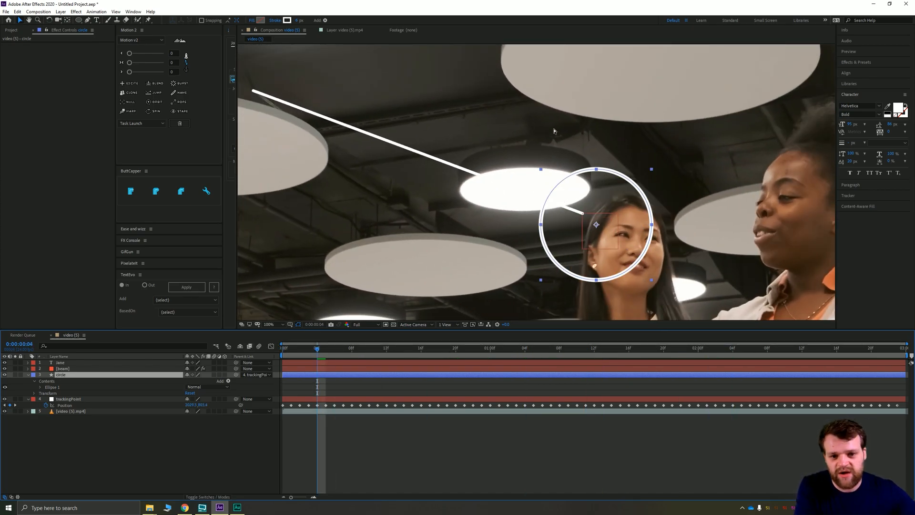
{"action": "left_click", "coordinate": [67, 399]}
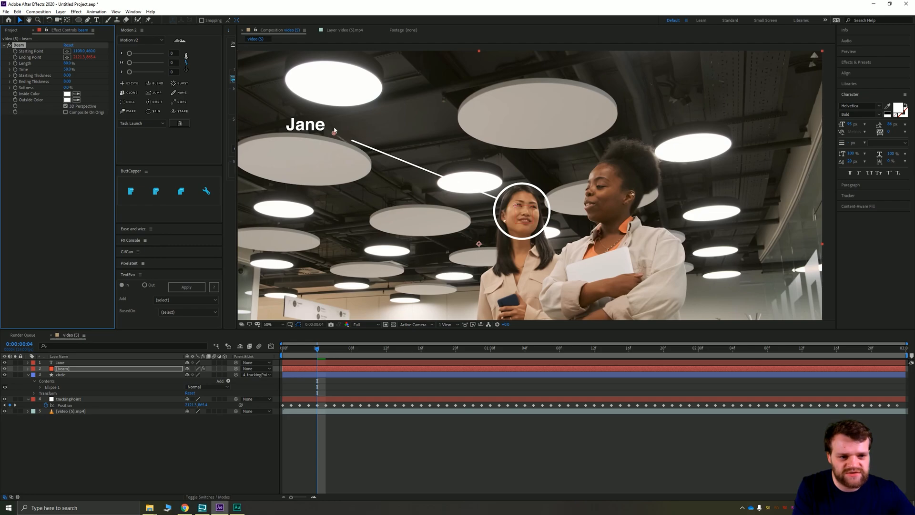
{"action": "left_click", "coordinate": [60, 363]}
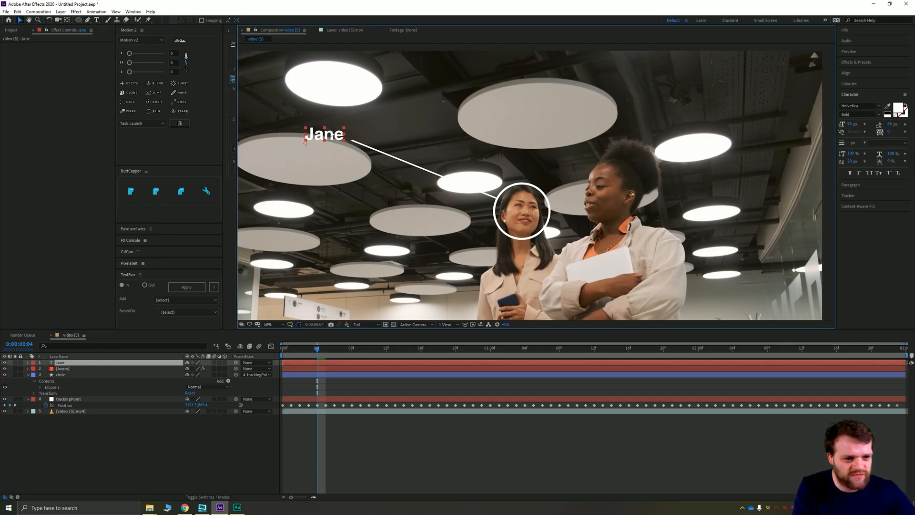
{"action": "left_click", "coordinate": [267, 324]}
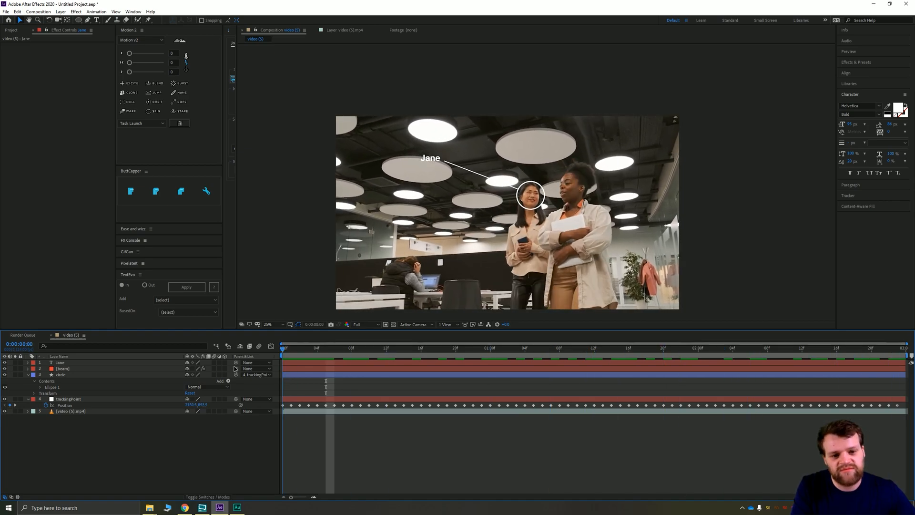
{"action": "left_click", "coordinate": [785, 346]}
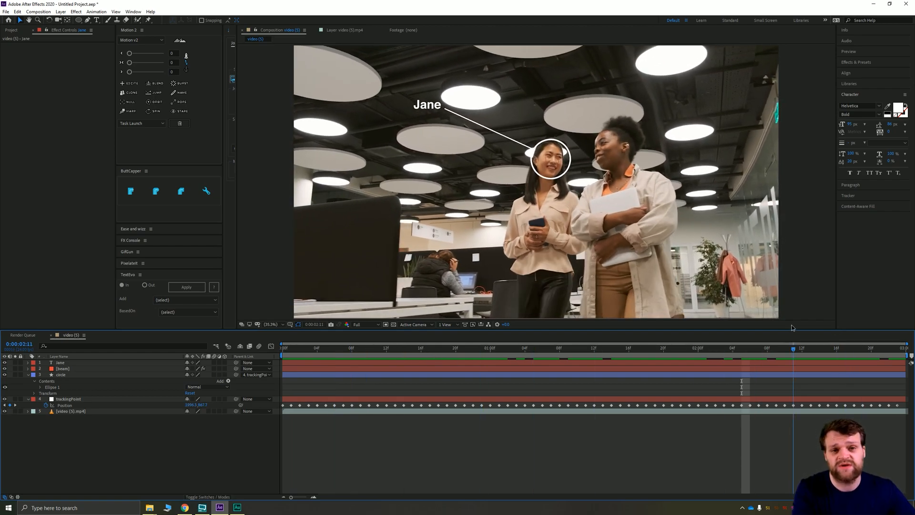
{"action": "left_click", "coordinate": [360, 348]}
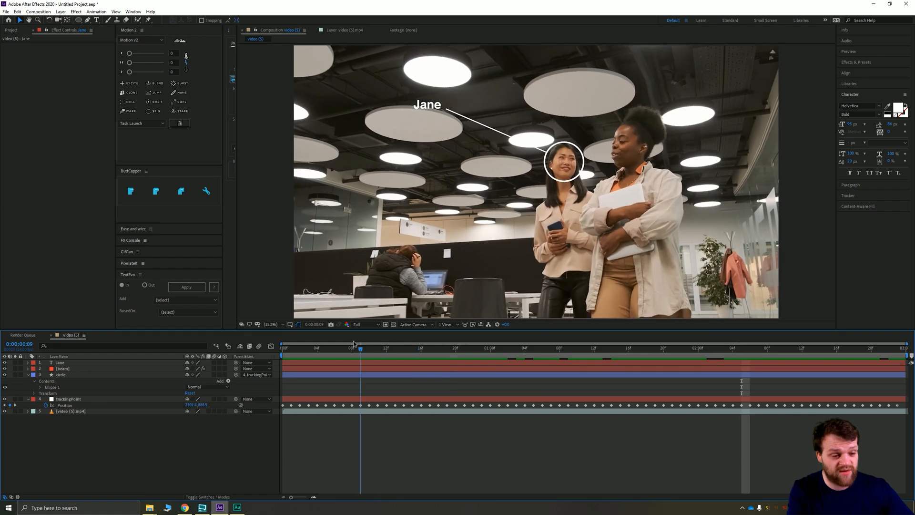
{"action": "left_click", "coordinate": [655, 347]}
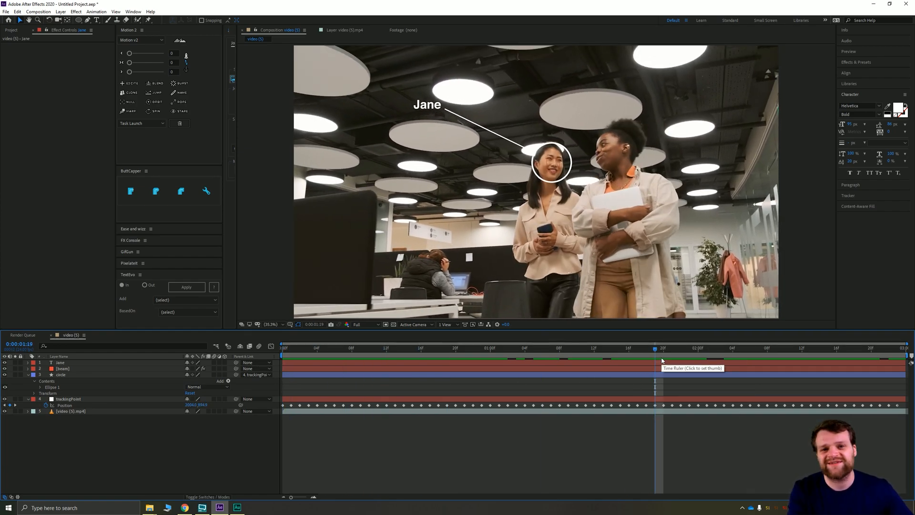